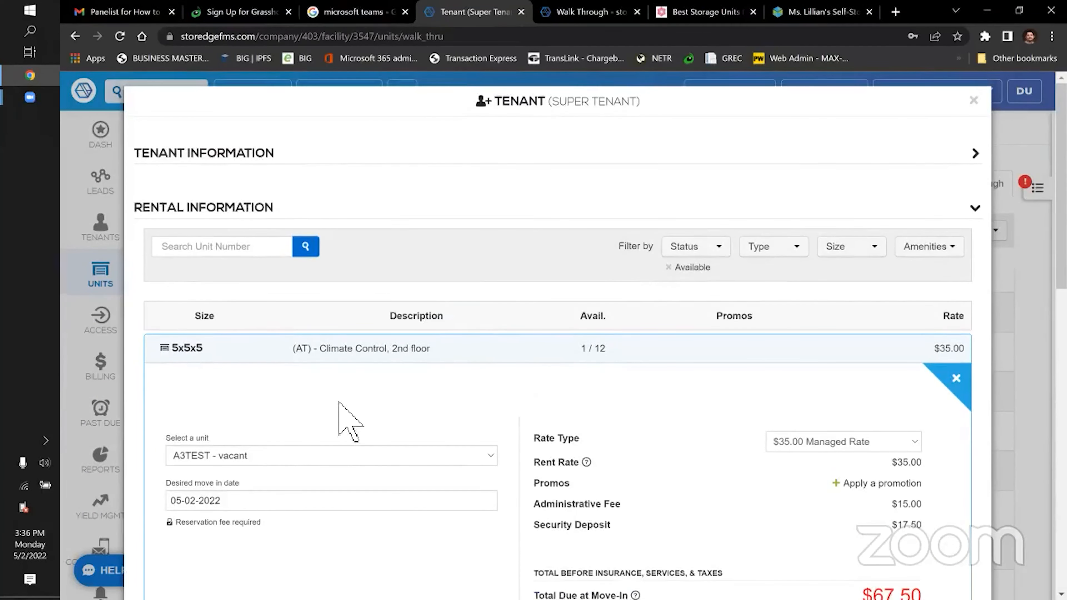
{"action": "mouse_move", "coordinate": [490, 357]}
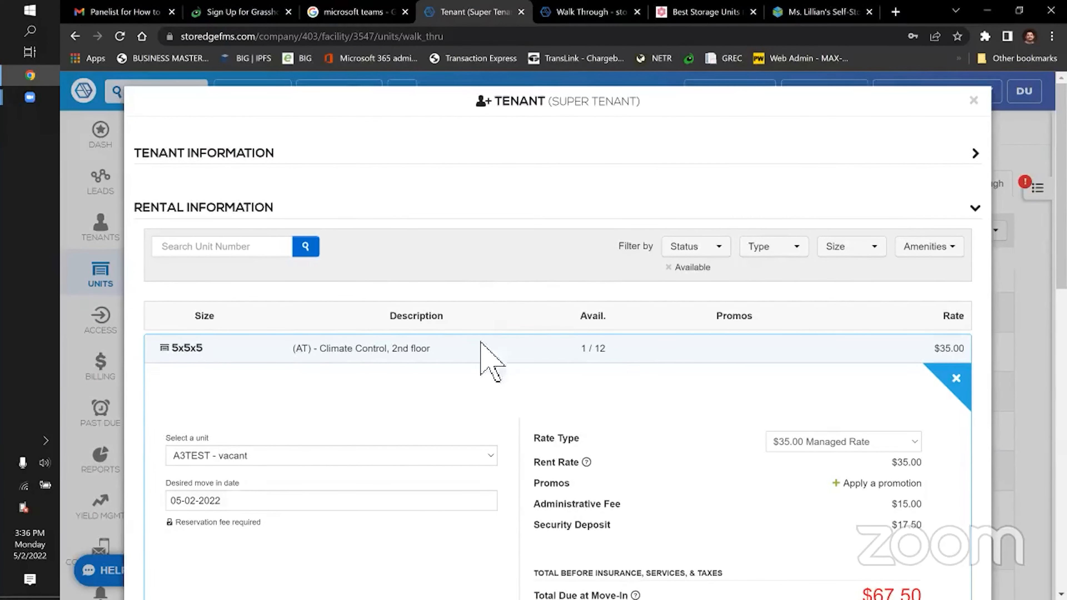
{"action": "mouse_move", "coordinate": [503, 323]}
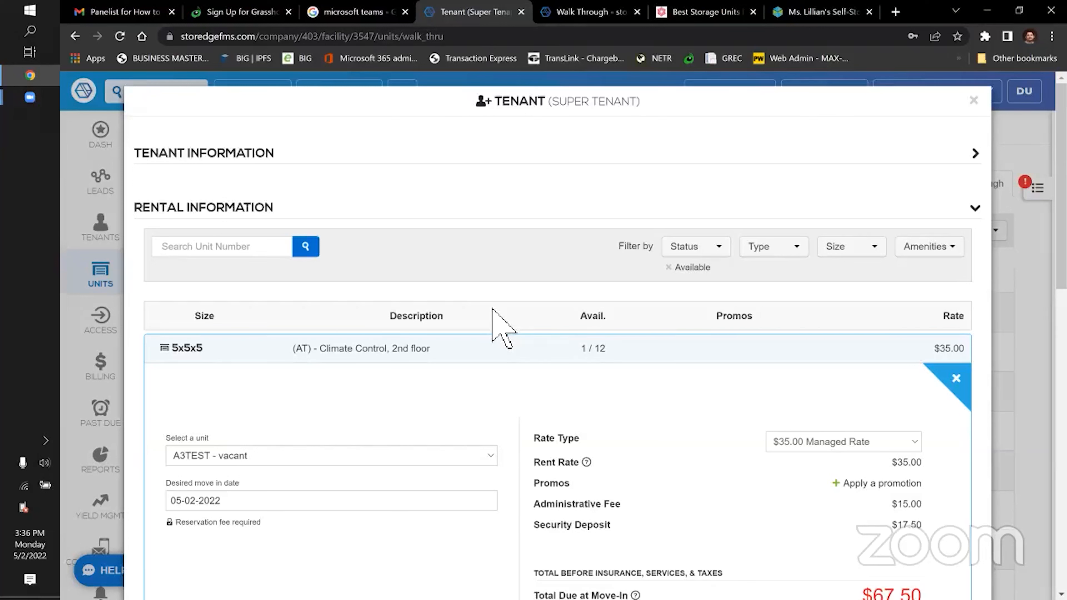
{"action": "mouse_move", "coordinate": [408, 299]}
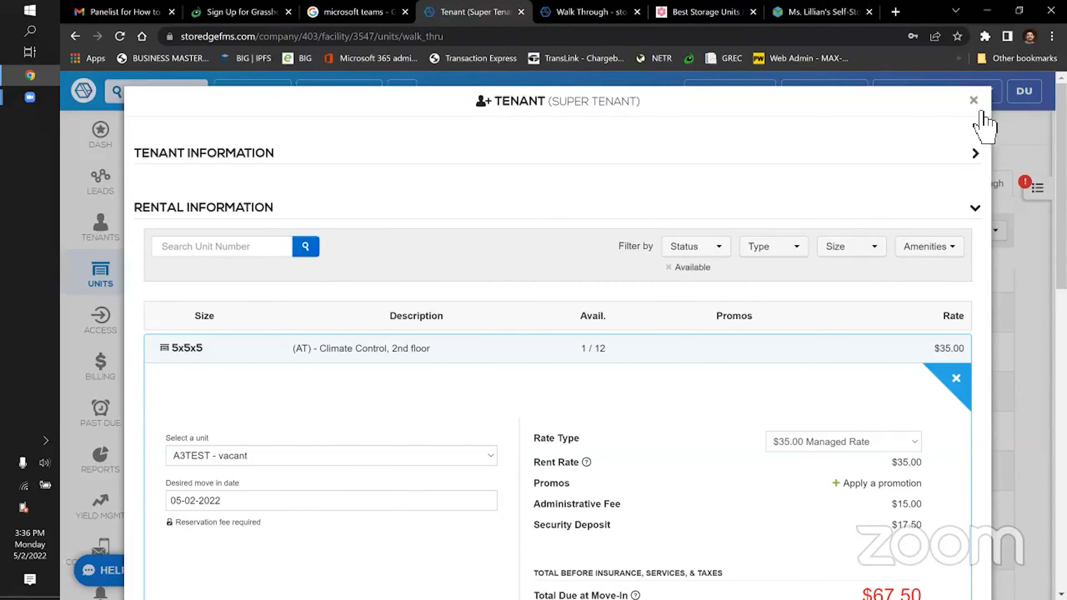
- Close the new-tenant rental dialog to return to the Units walk-through list
{"action": "left_click", "coordinate": [974, 100]}
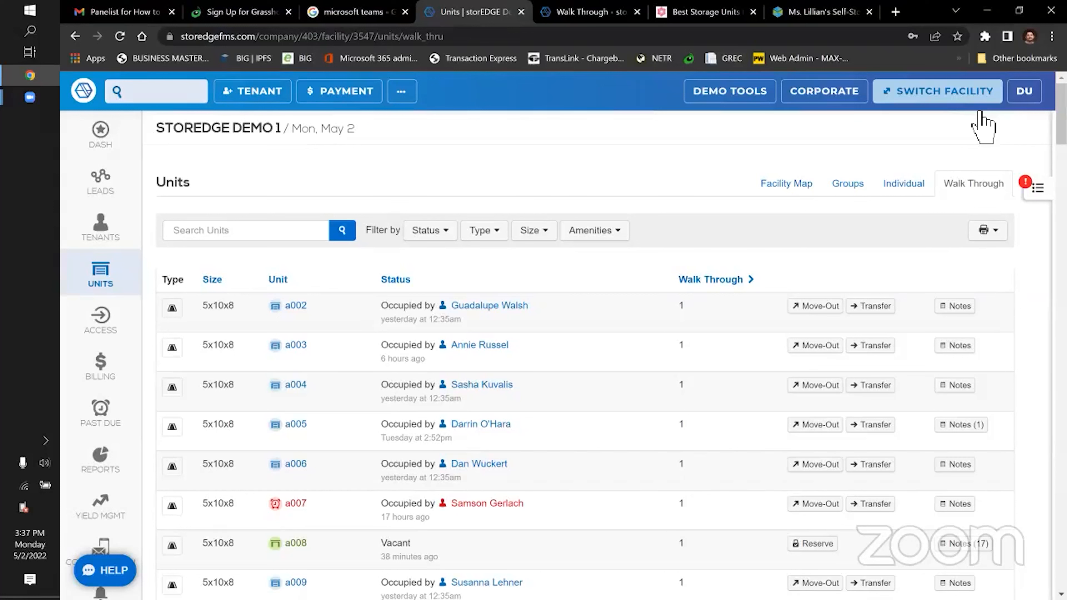
{"action": "mouse_move", "coordinate": [994, 126]}
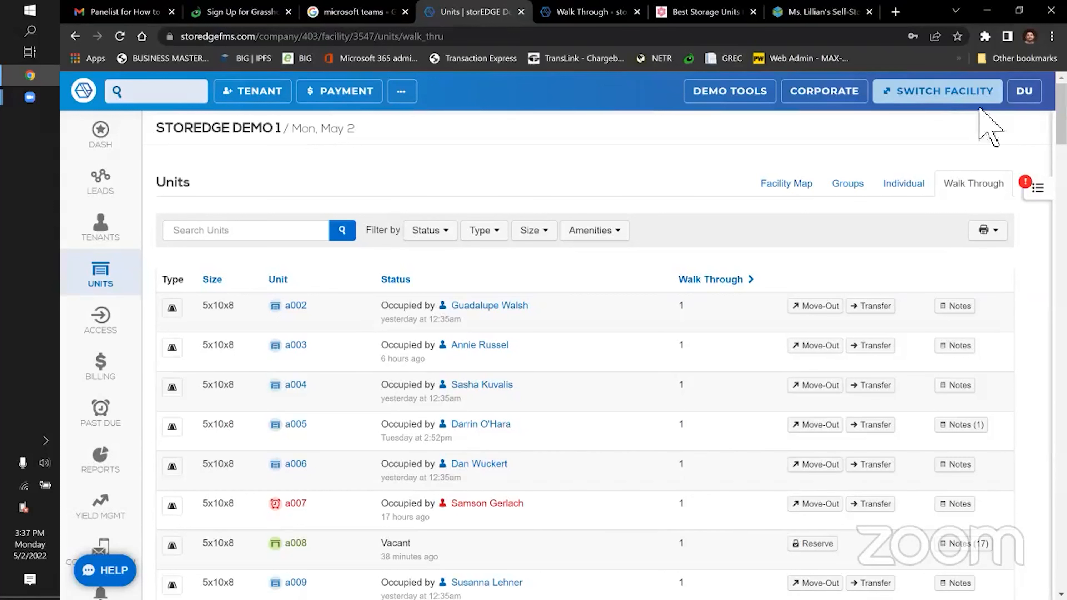
{"action": "mouse_move", "coordinate": [689, 513]}
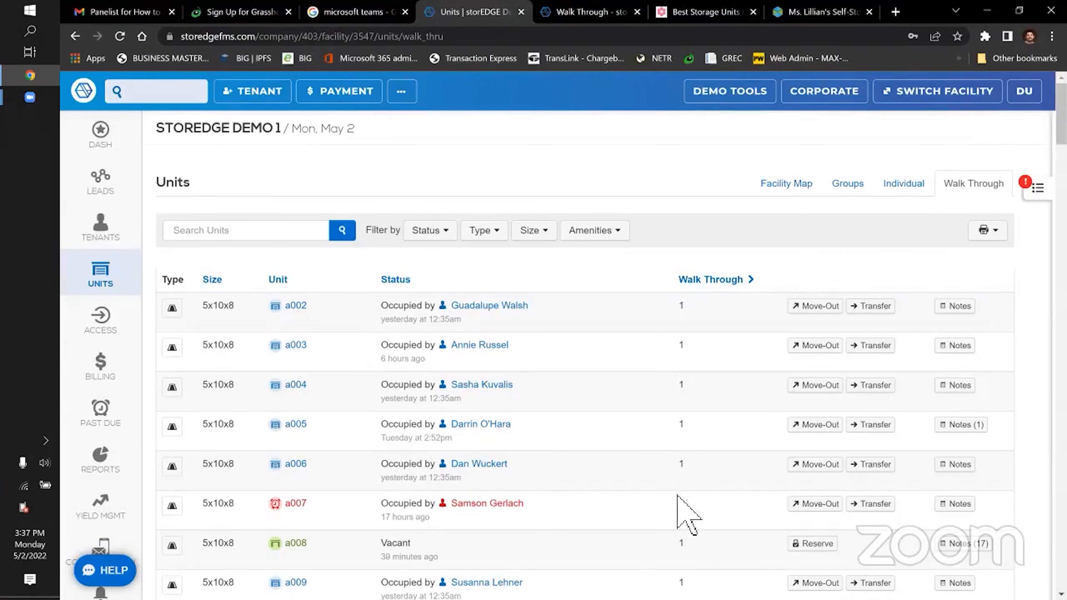
{"action": "mouse_move", "coordinate": [684, 561]}
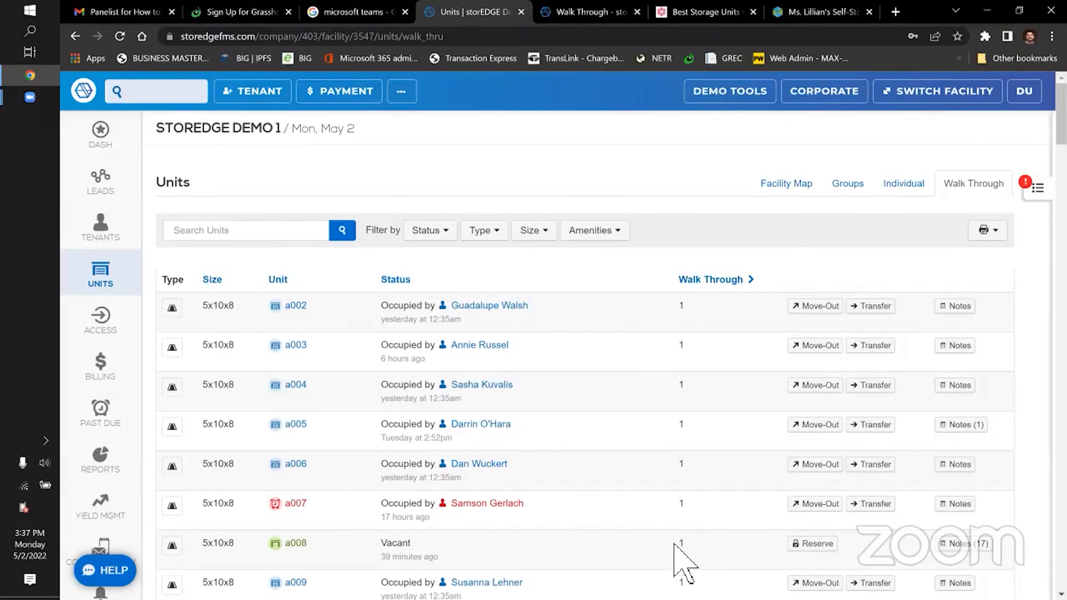